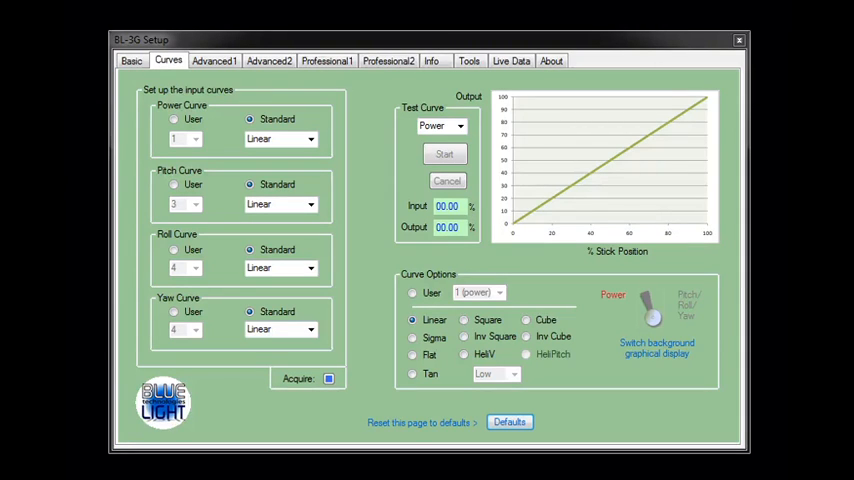
# - On the Curves tab, switch Curve Options to the User curve to reveal editable points
pyautogui.click(445, 154)
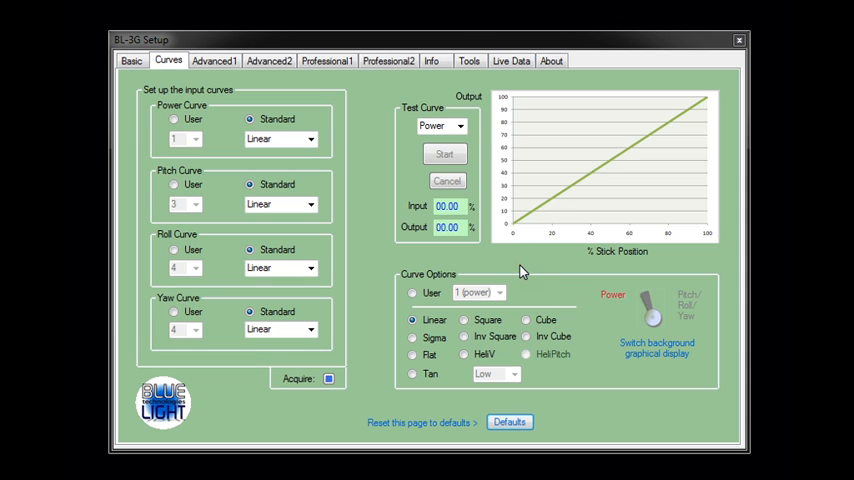
pyautogui.click(174, 120)
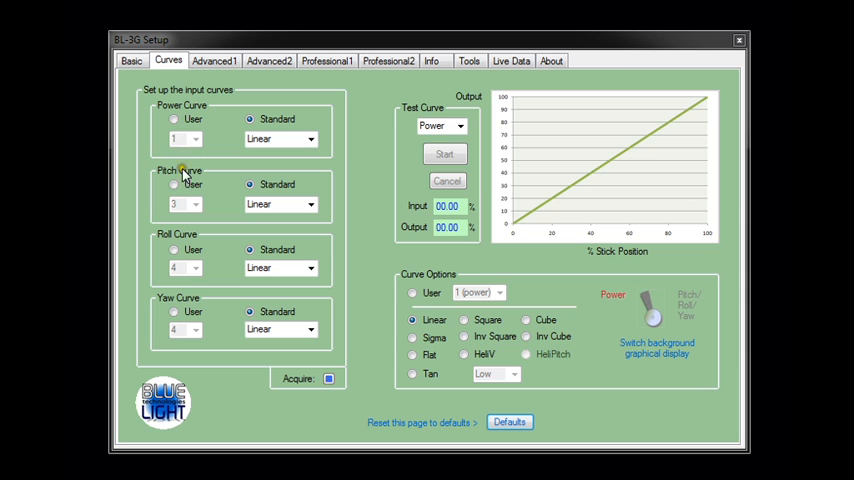
pyautogui.moveTo(491, 330)
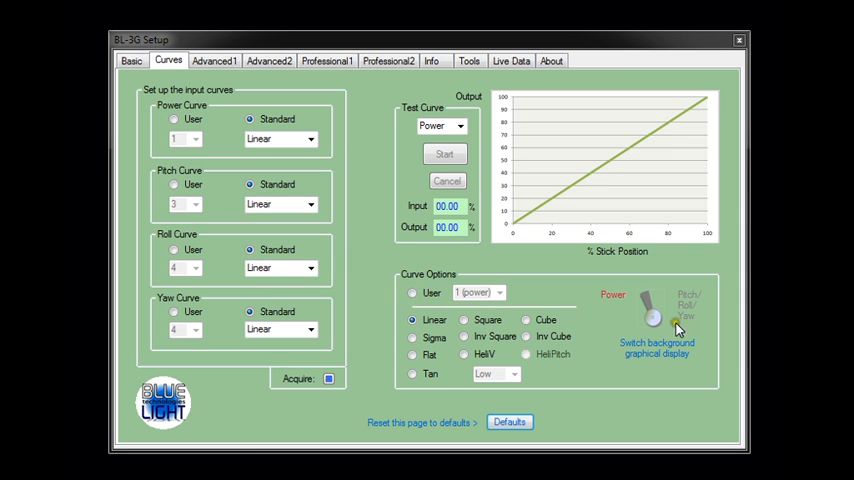
pyautogui.click(413, 292)
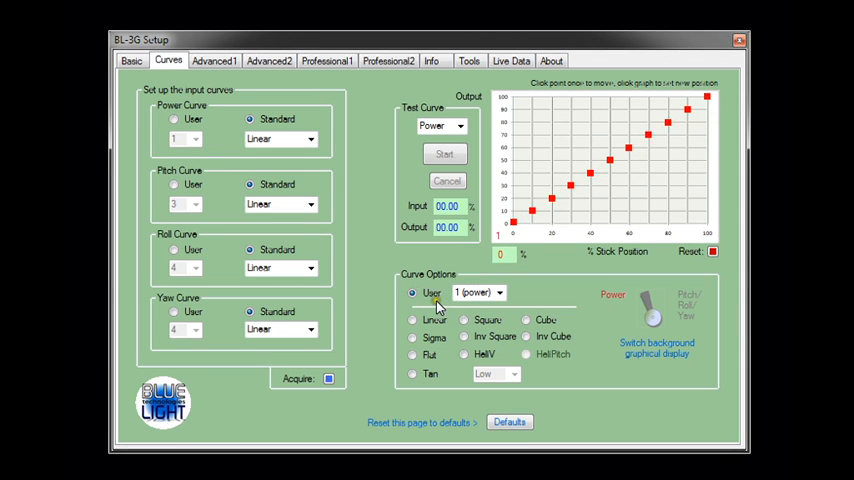
# - Choose user curve 1 (power) from the User curve list
pyautogui.click(499, 292)
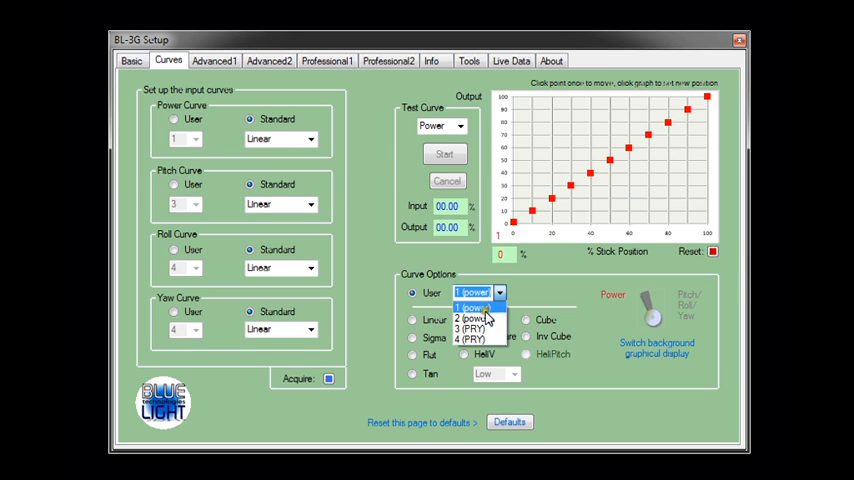
pyautogui.moveTo(480, 331)
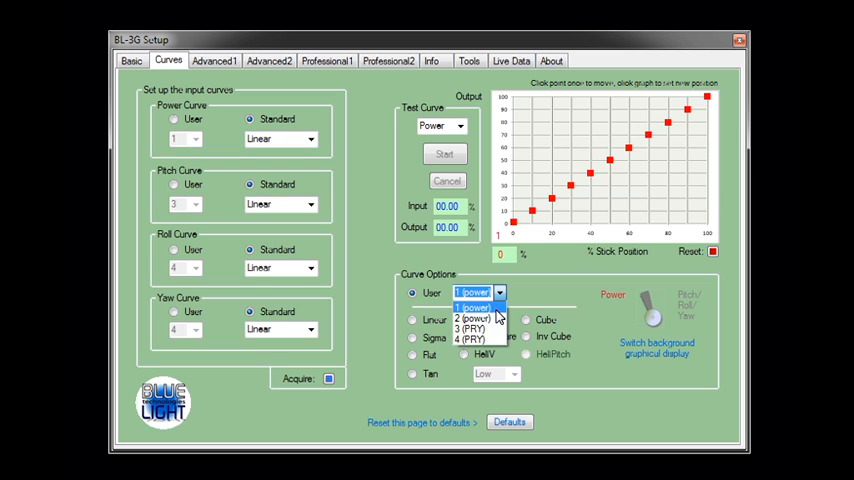
pyautogui.moveTo(490, 318)
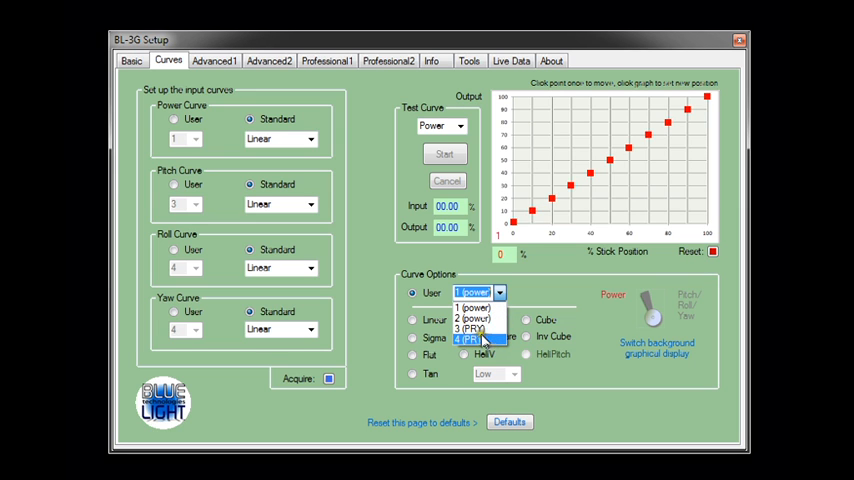
pyautogui.moveTo(480, 307)
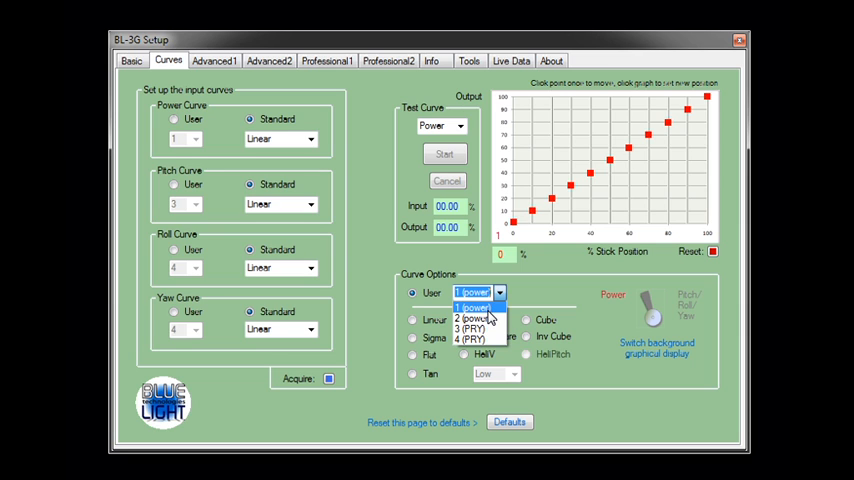
pyautogui.click(475, 307)
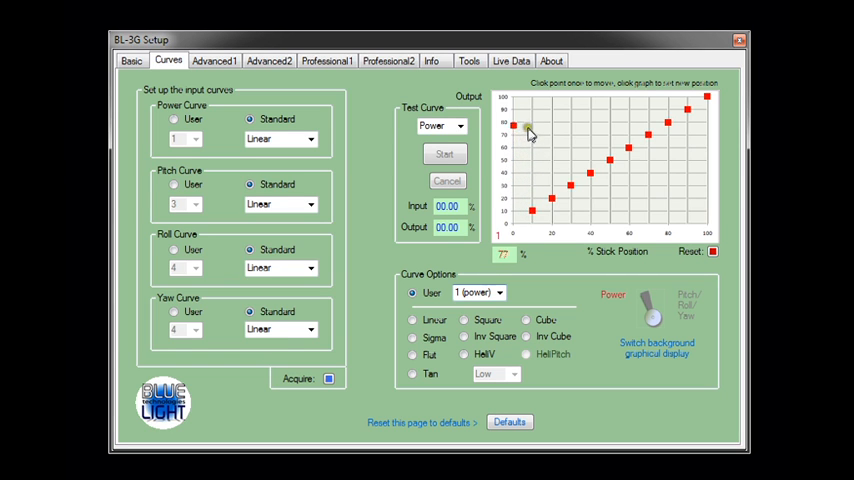
# - Drag a point of user curve 1 down from y 128 to 178 on the graph
pyautogui.moveTo(525, 128); pyautogui.dragTo(525, 178)
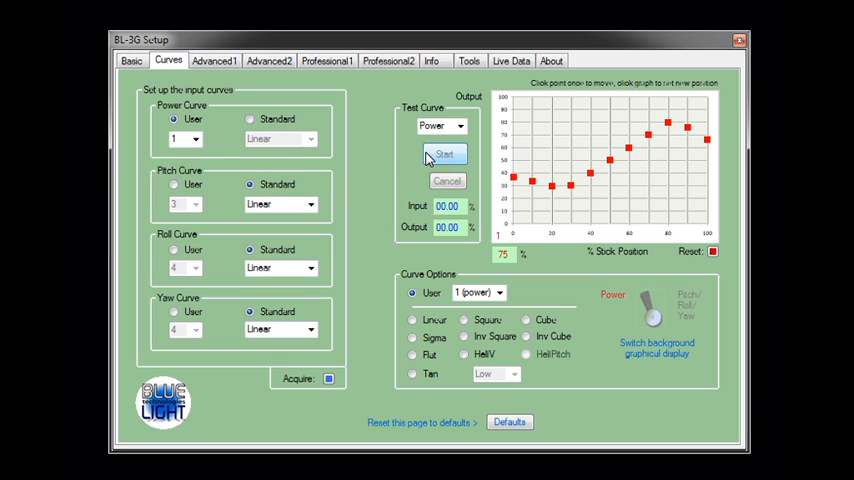
pyautogui.click(460, 125)
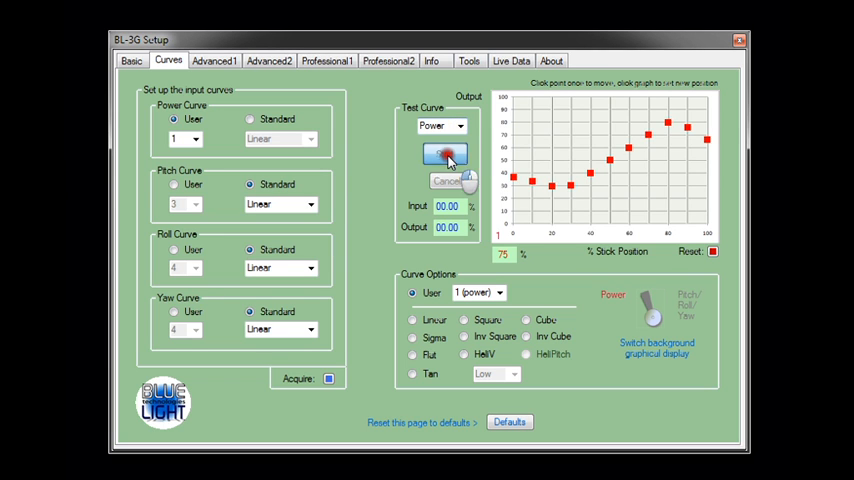
pyautogui.click(446, 154)
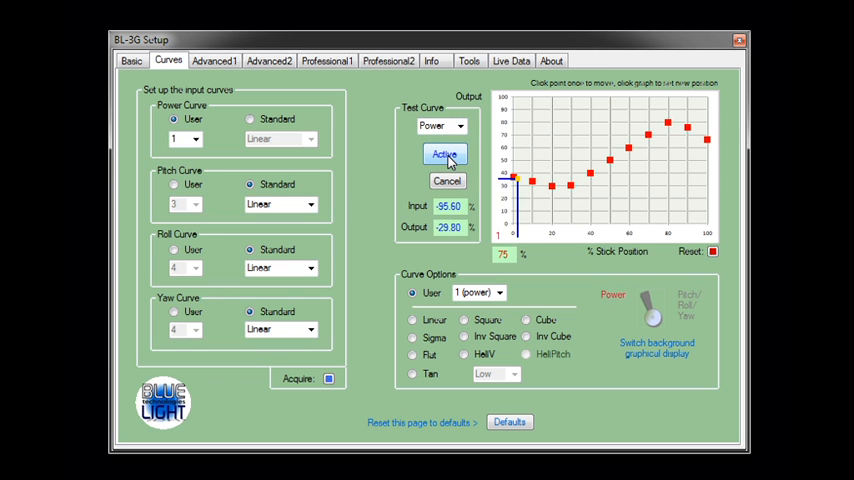
pyautogui.click(590, 172)
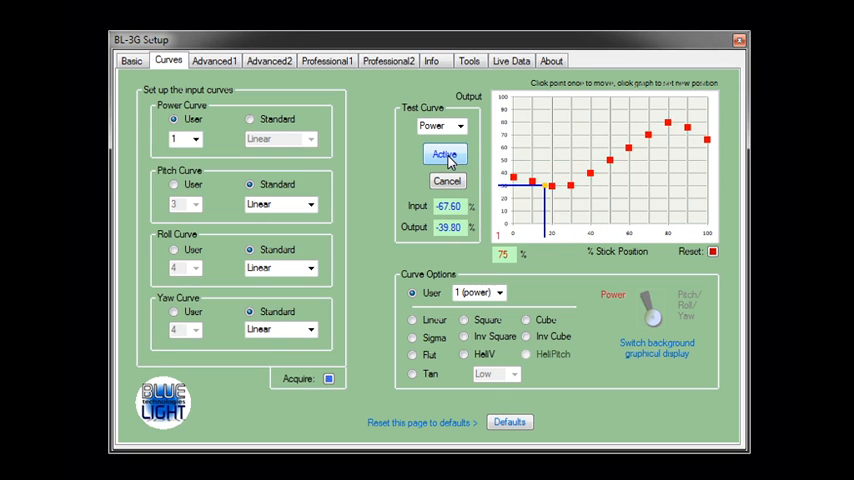
pyautogui.click(444, 155)
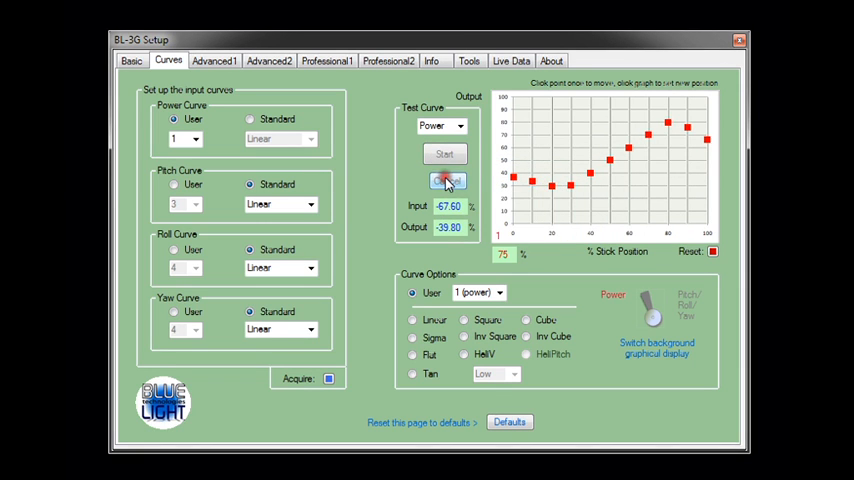
pyautogui.click(446, 181)
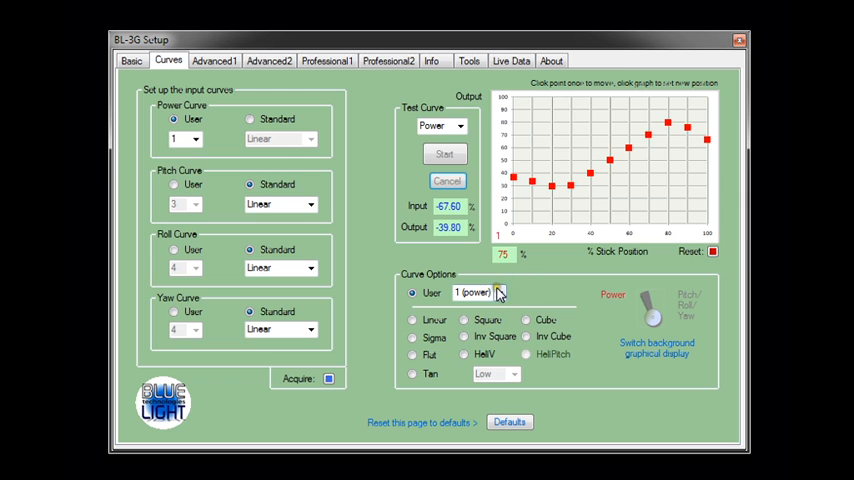
# - Load user curve 3 (PRY) and adjust its leftmost end point on the graph
pyautogui.click(499, 292)
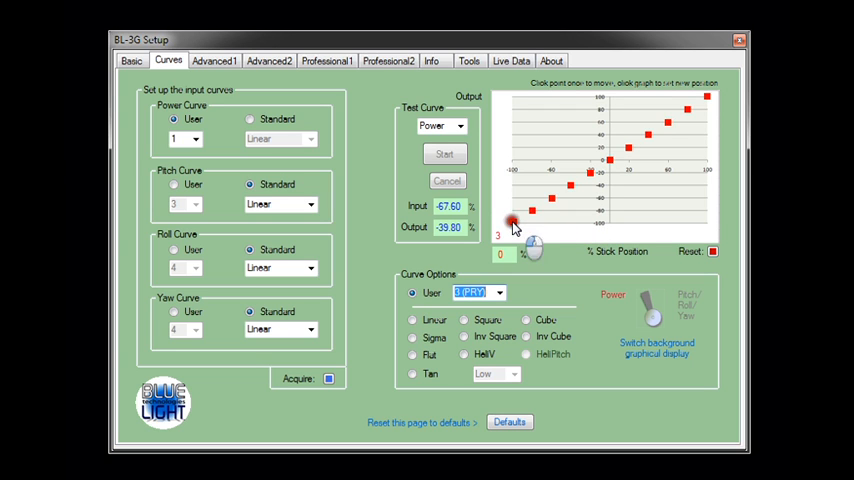
pyautogui.click(650, 140)
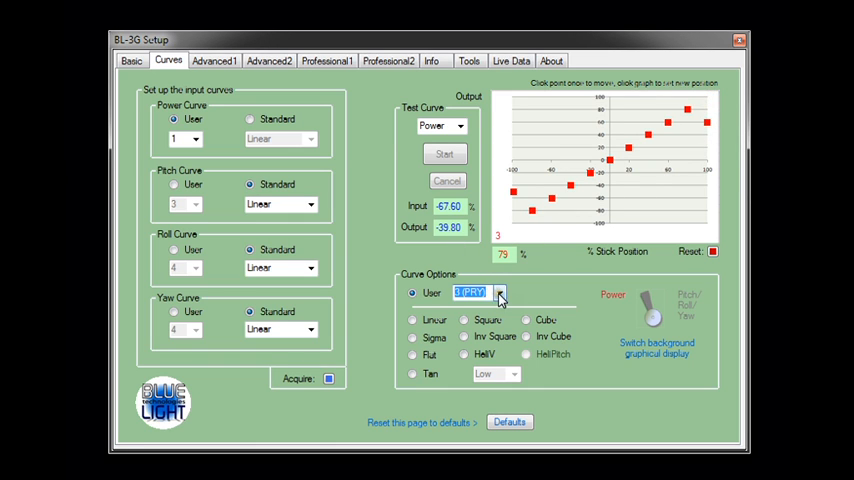
pyautogui.click(498, 293)
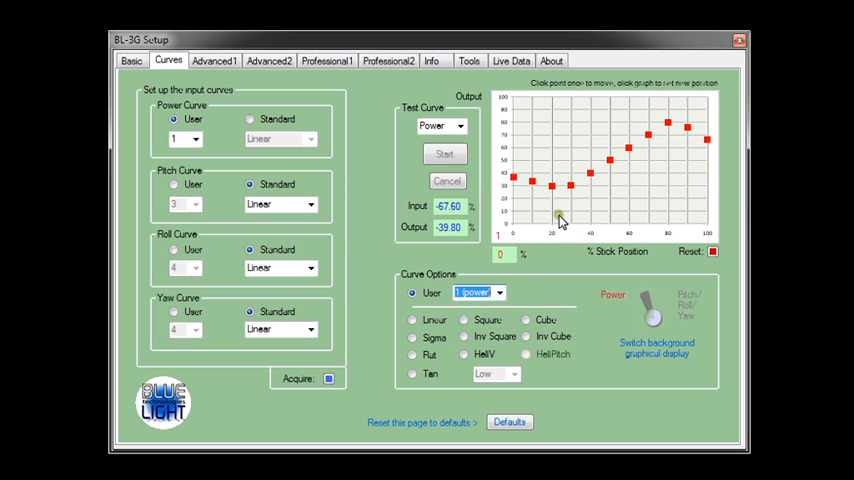
pyautogui.click(498, 292)
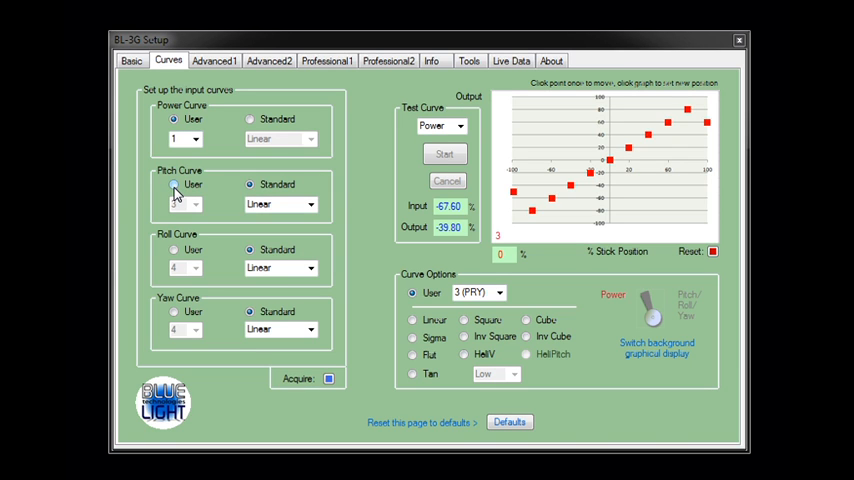
# - Set Pitch Curve to the User option with curve 3
pyautogui.click(174, 185)
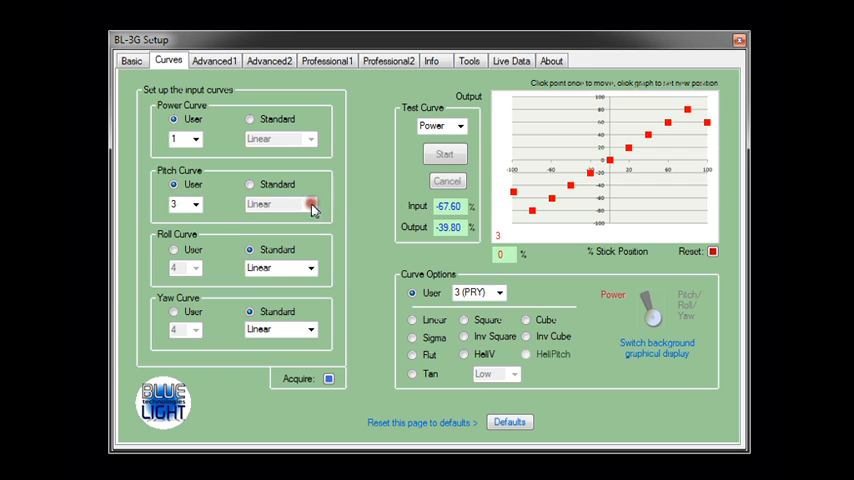
pyautogui.click(196, 204)
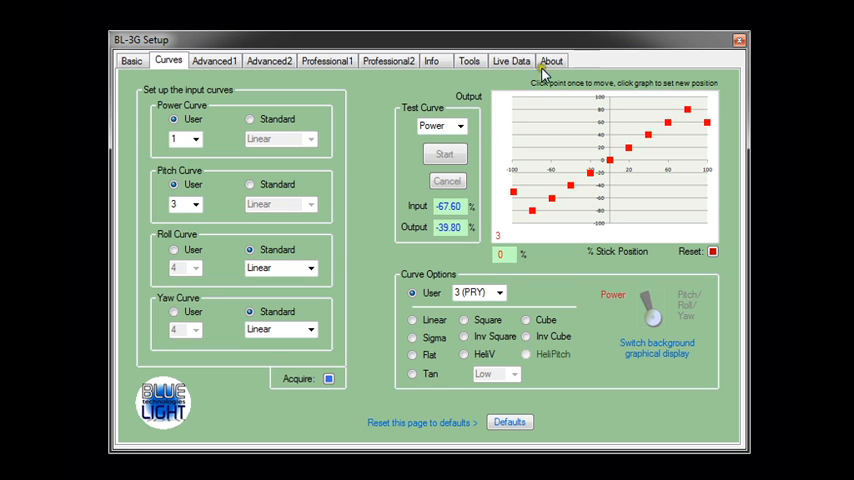
pyautogui.moveTo(585, 358)
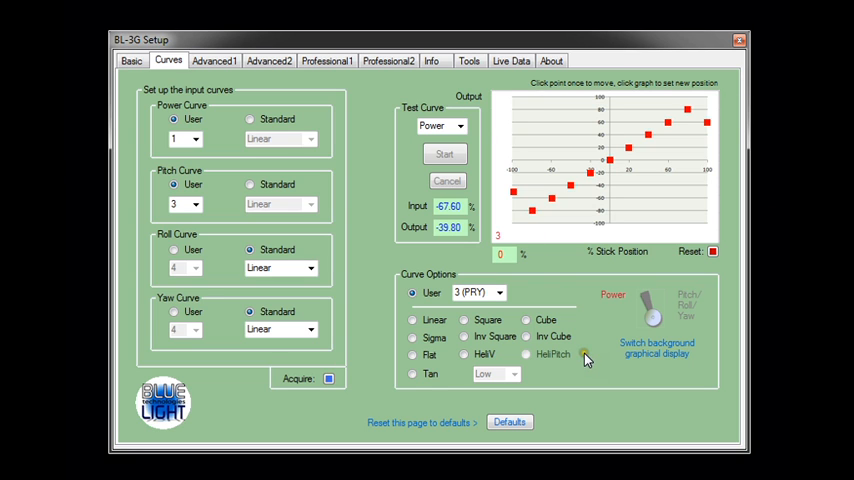